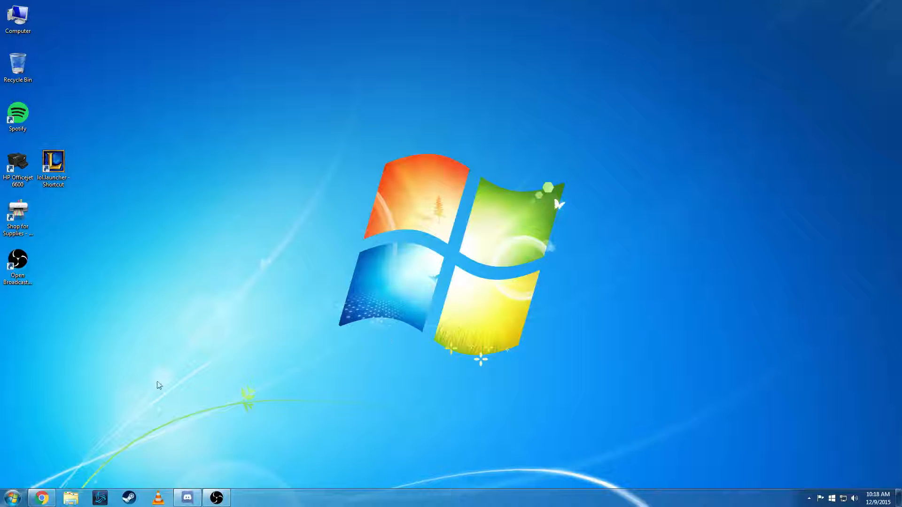
pyautogui.moveTo(97, 414)
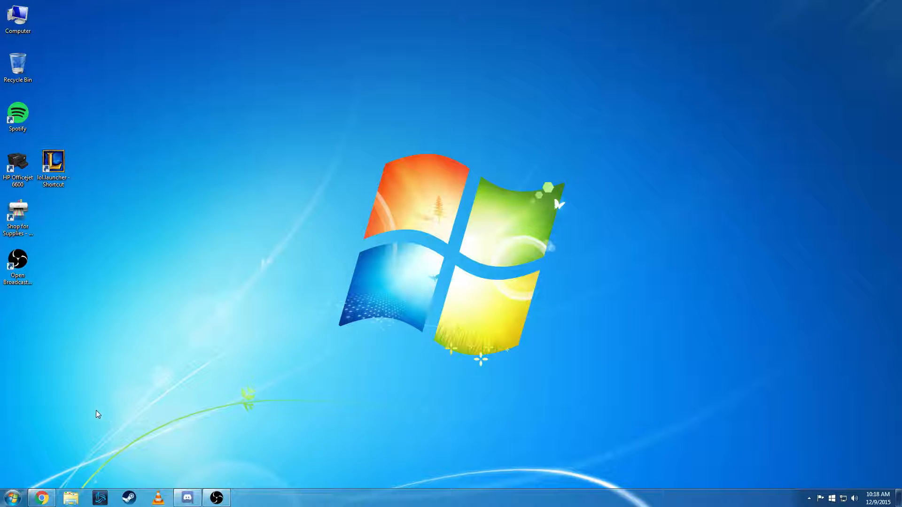
pyautogui.moveTo(49, 492)
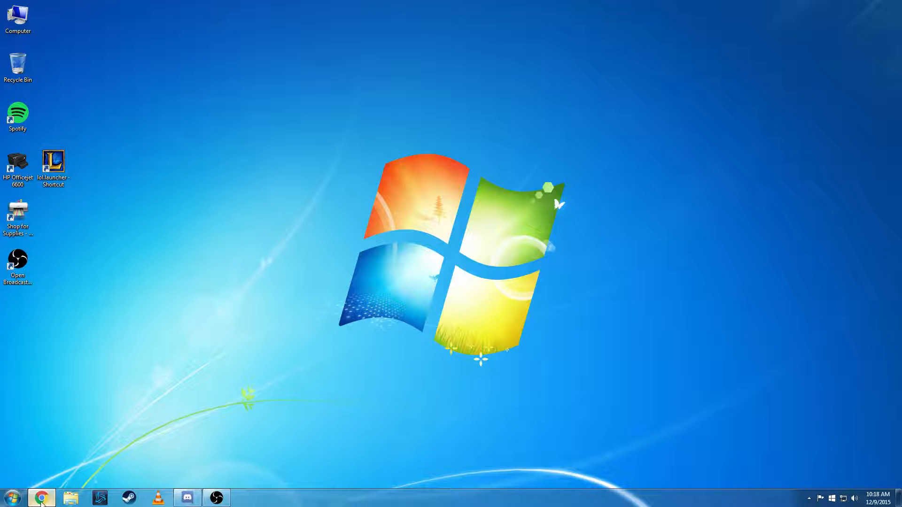
# Launch Chrome and bring up pokemon-revolution-online.net with its Downloads menu
pyautogui.click(40, 497)
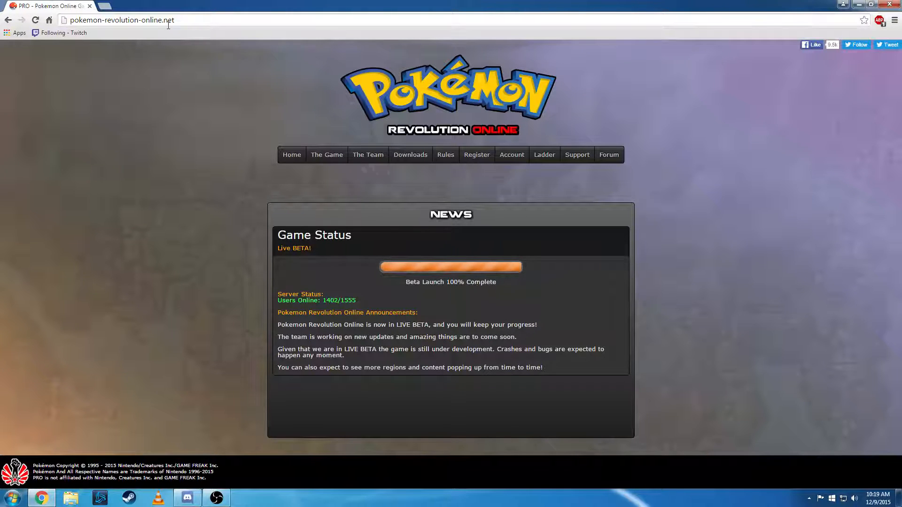
pyautogui.moveTo(517, 145)
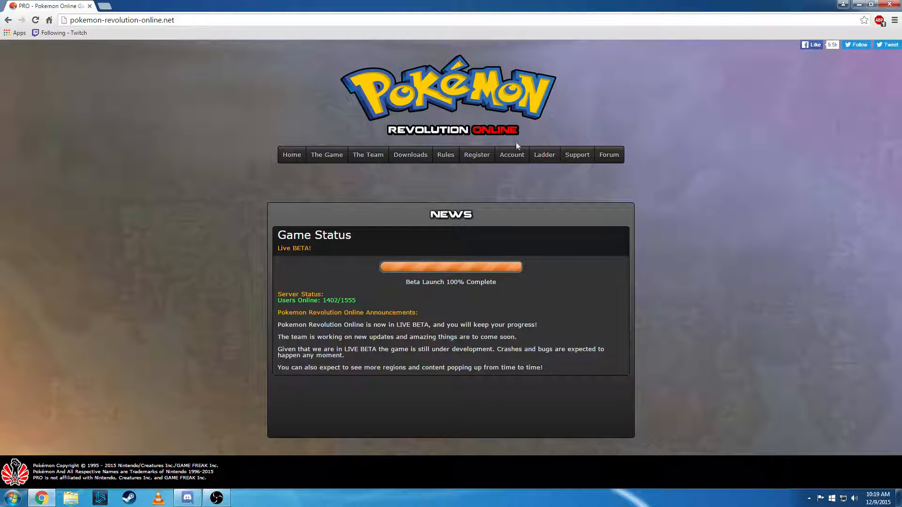
pyautogui.moveTo(443, 207)
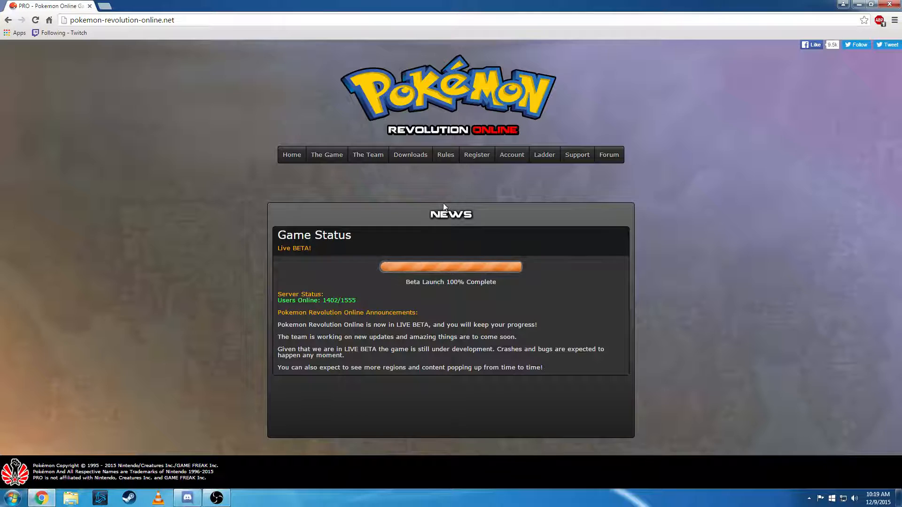
pyautogui.click(410, 154)
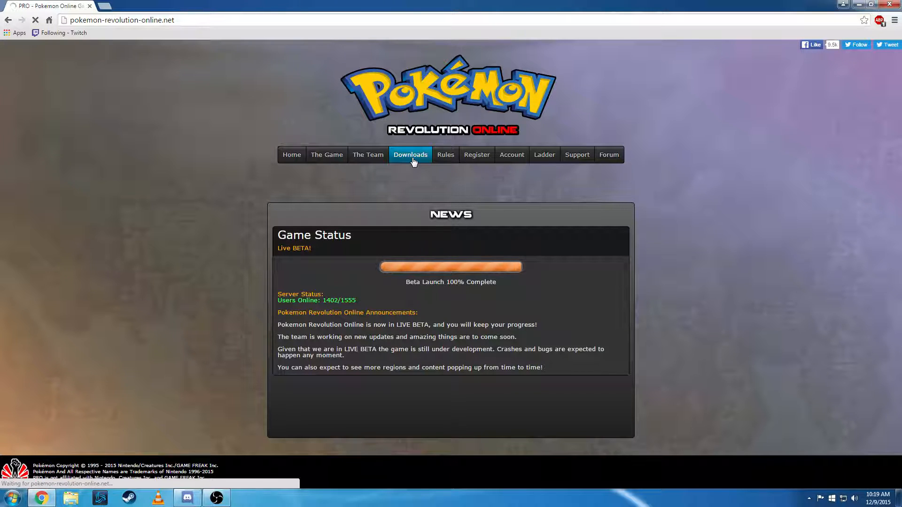
# Open the site's Downloads link to reach the 'Download the game' forum topic
pyautogui.click(410, 154)
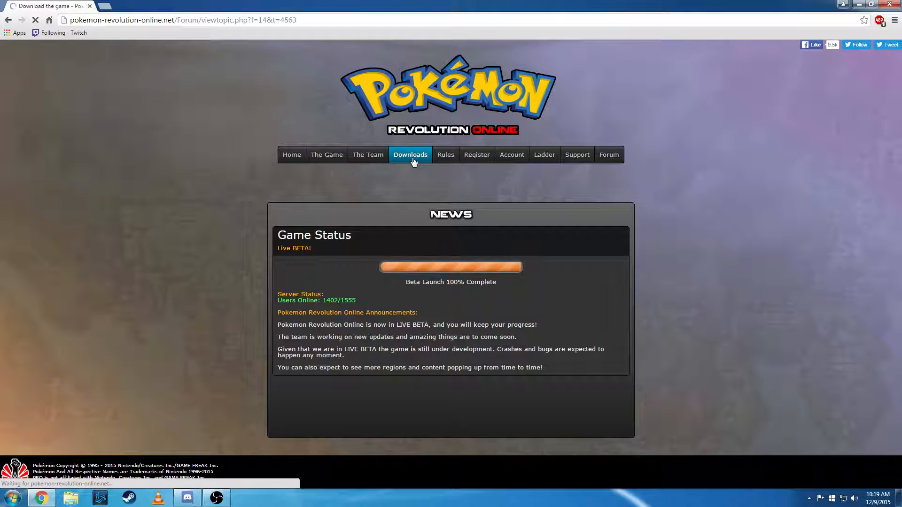
pyautogui.click(410, 154)
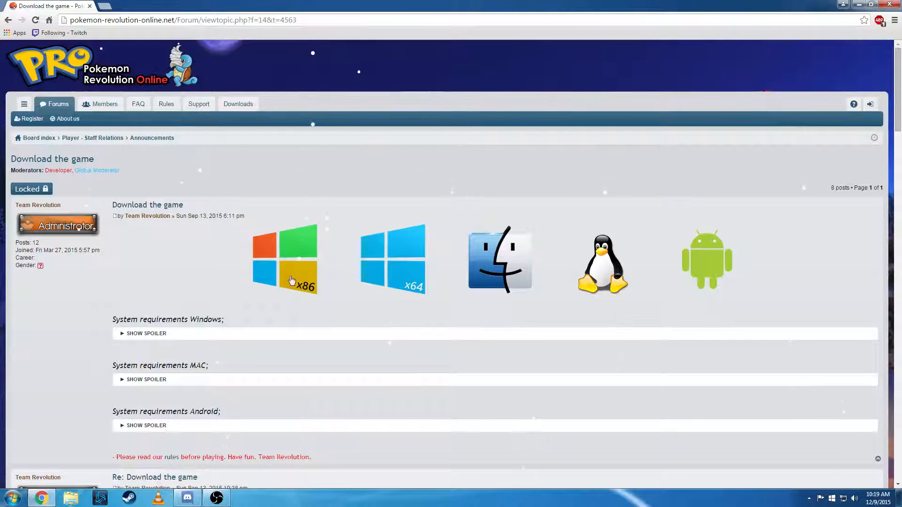
pyautogui.moveTo(191, 309)
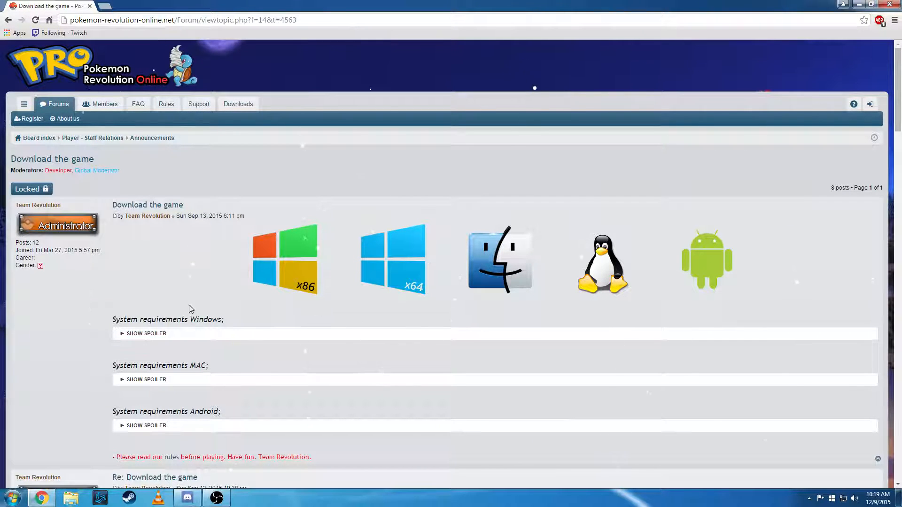
pyautogui.moveTo(229, 296)
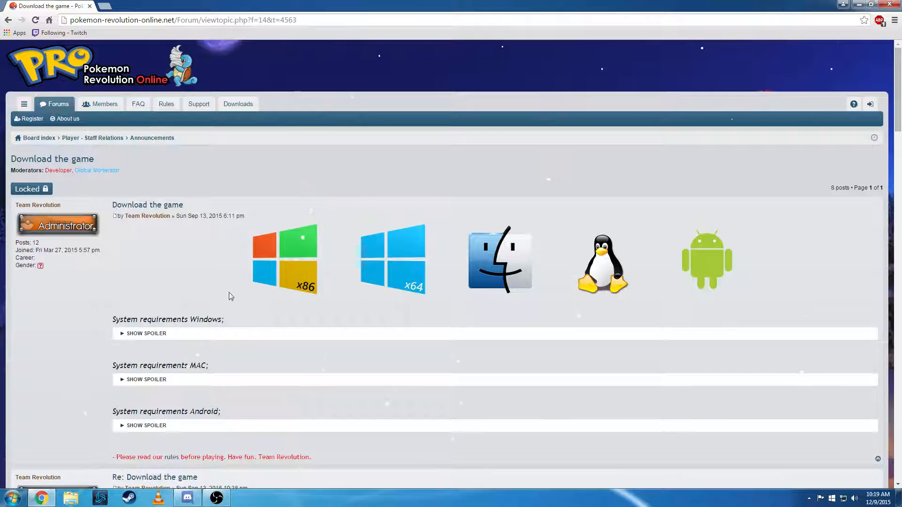
pyautogui.moveTo(304, 316)
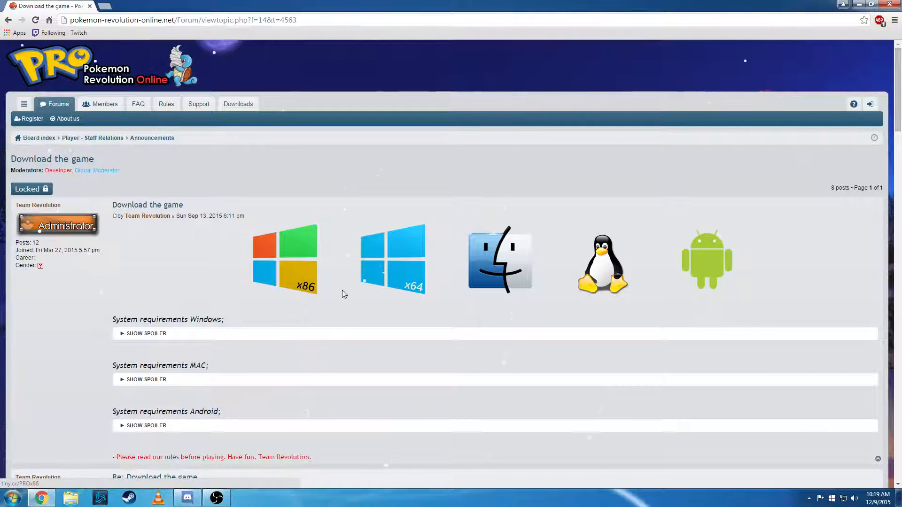
pyautogui.moveTo(404, 293)
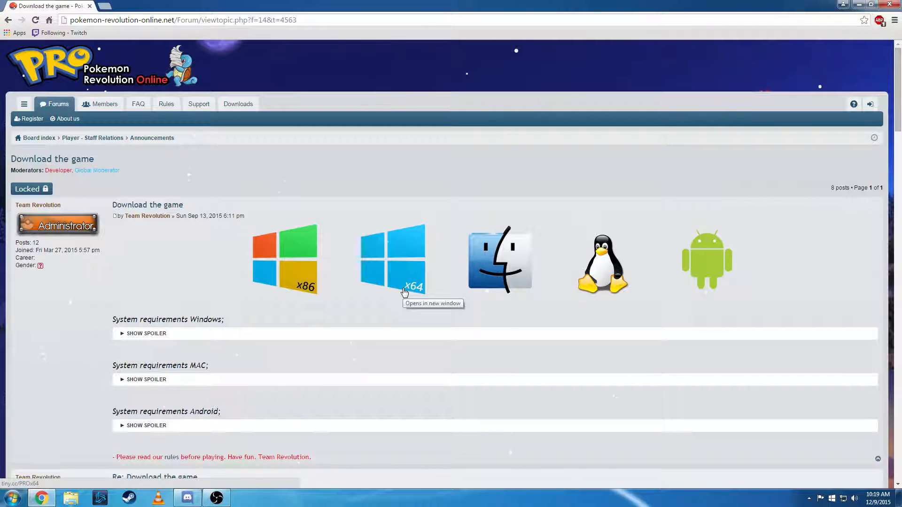
pyautogui.moveTo(298, 301)
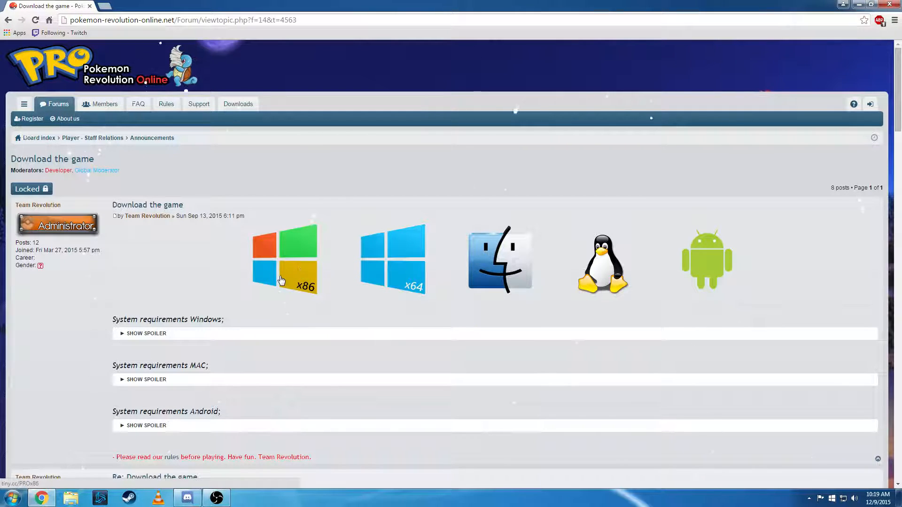
pyautogui.moveTo(297, 284)
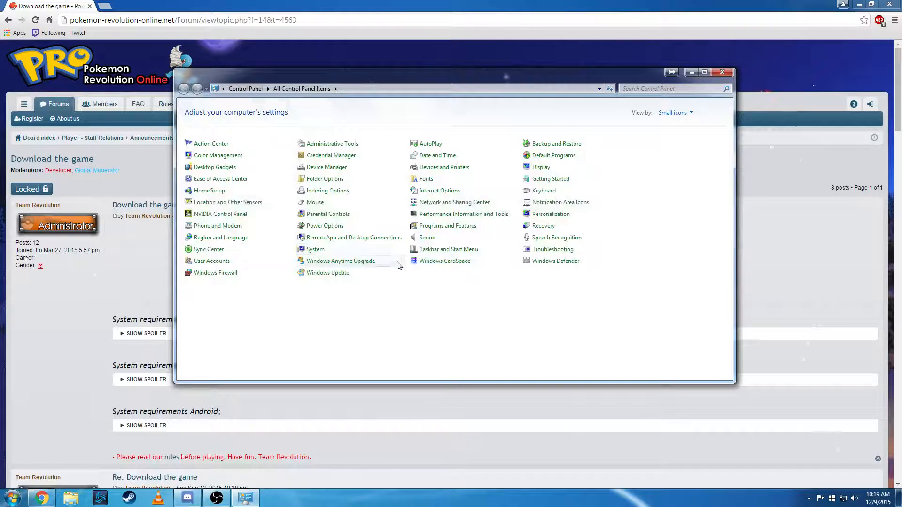
pyautogui.click(315, 249)
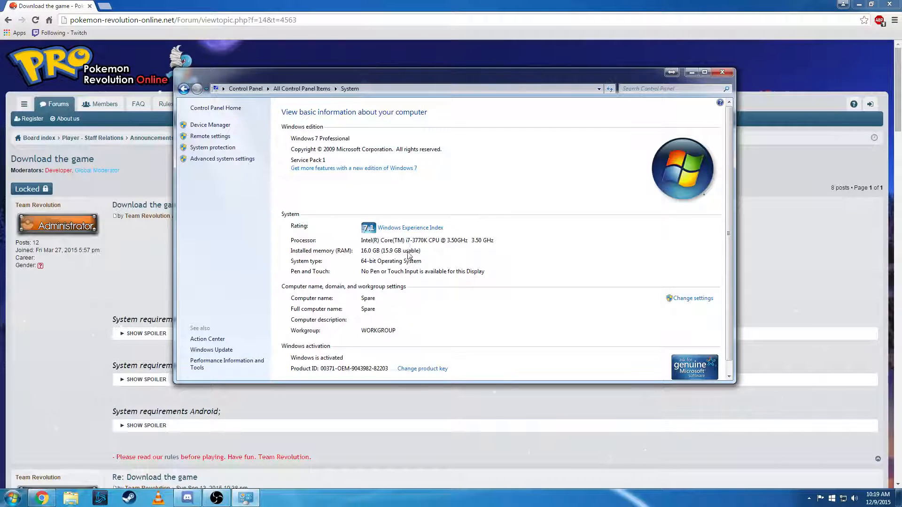
pyautogui.moveTo(449, 255)
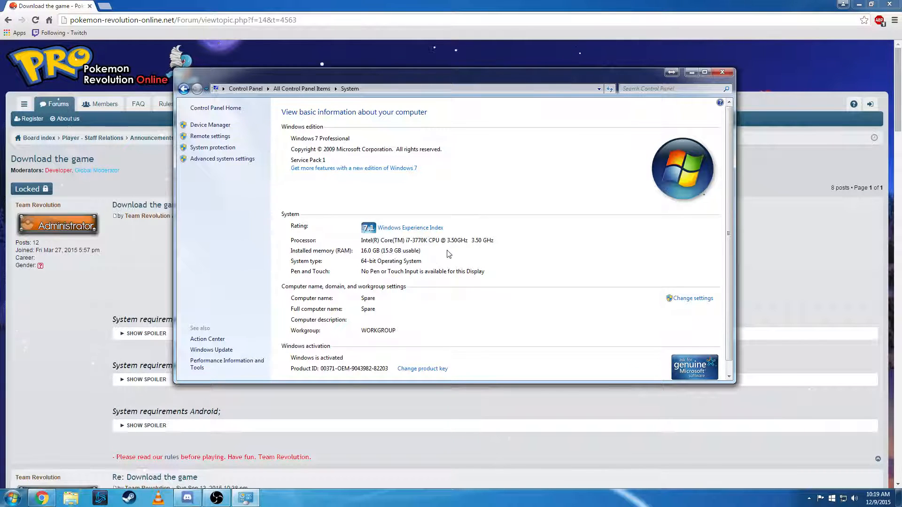
pyautogui.moveTo(293, 271)
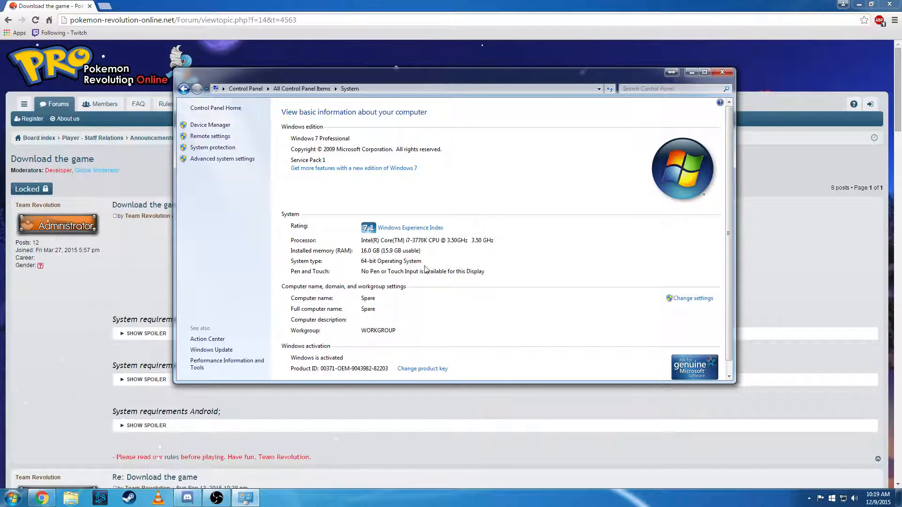
pyautogui.moveTo(408, 273)
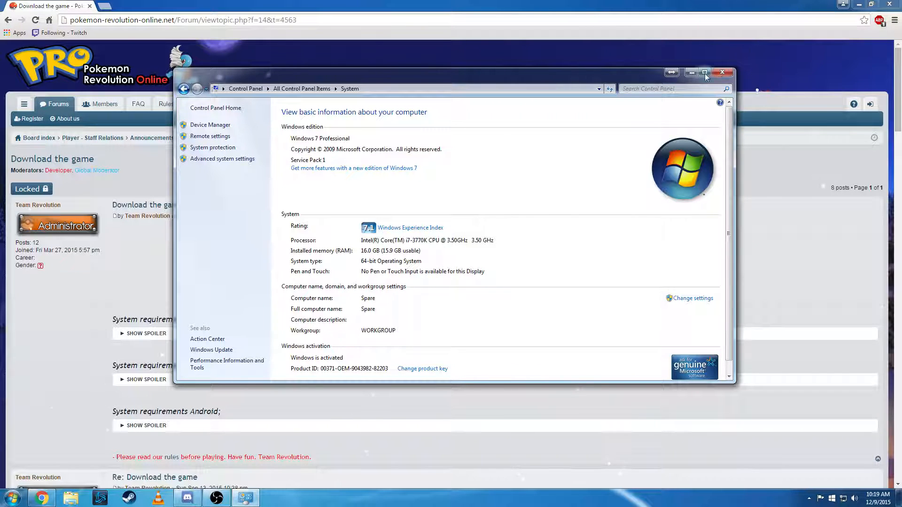
pyautogui.moveTo(387, 268)
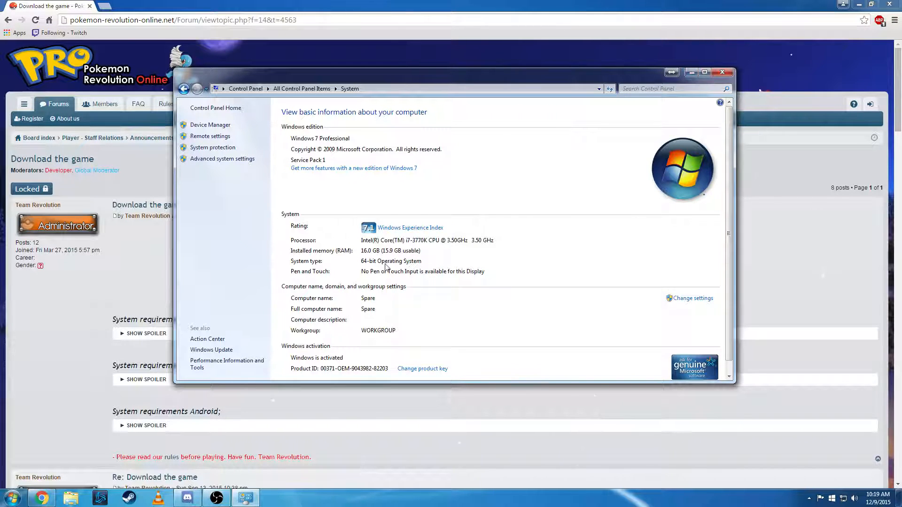
pyautogui.moveTo(715, 88)
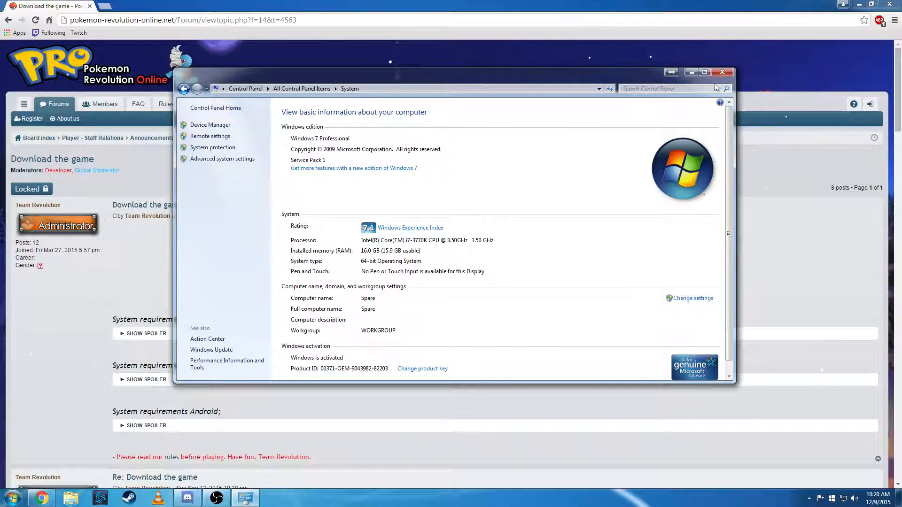
pyautogui.click(722, 72)
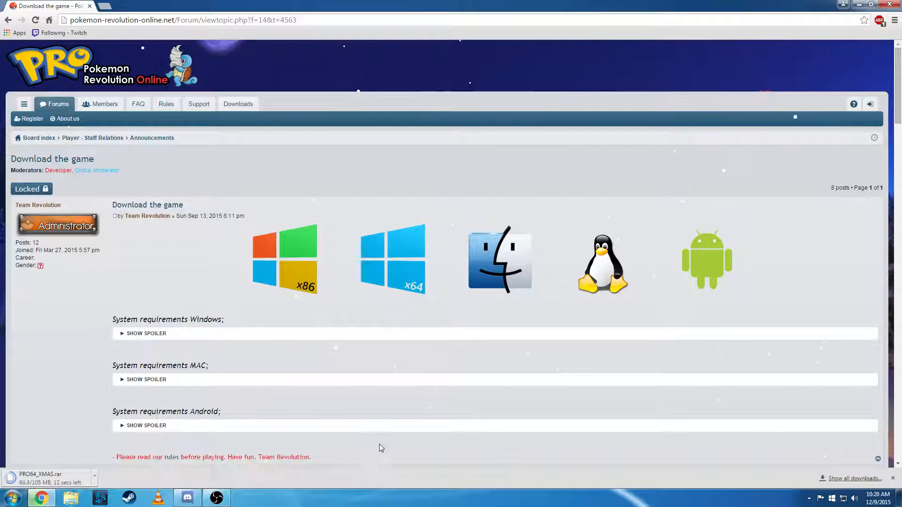
pyautogui.moveTo(342, 402)
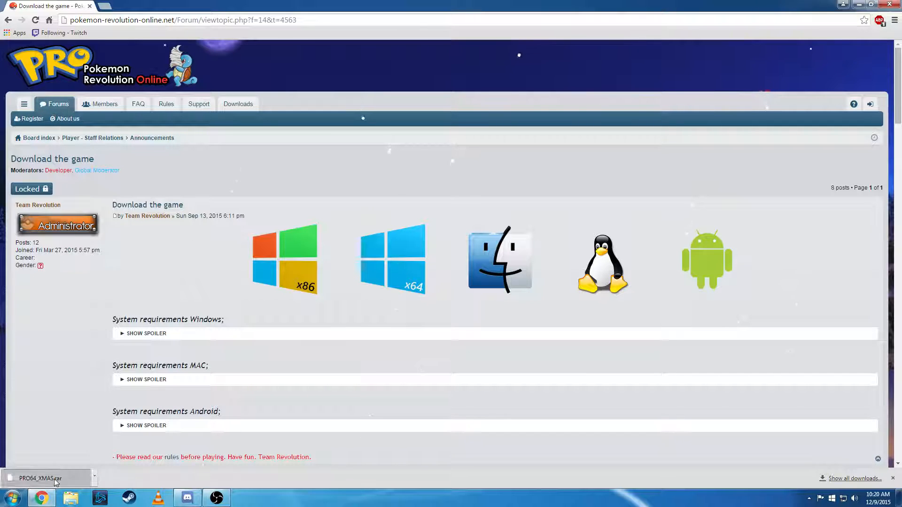
# Try opening the downloaded PRO64_XMAS.rar and cancel the can't-open-file message
pyautogui.click(49, 478)
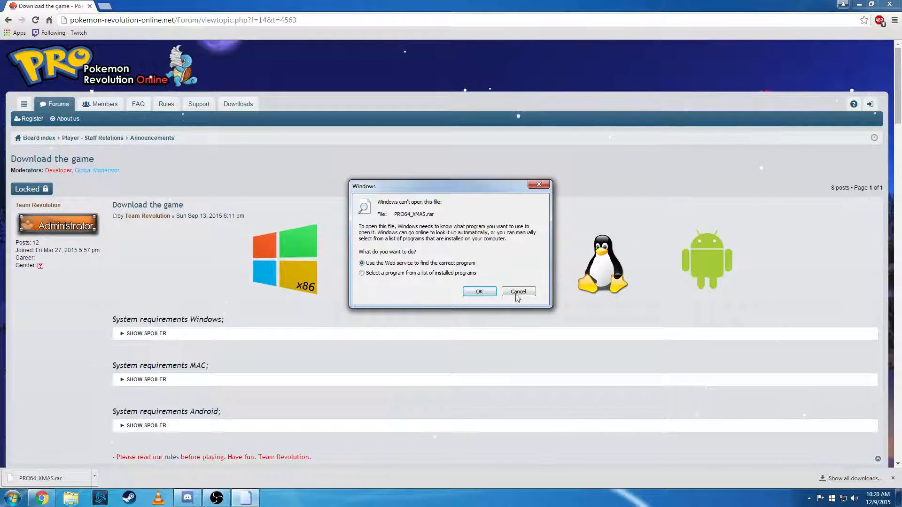
pyautogui.moveTo(434, 176)
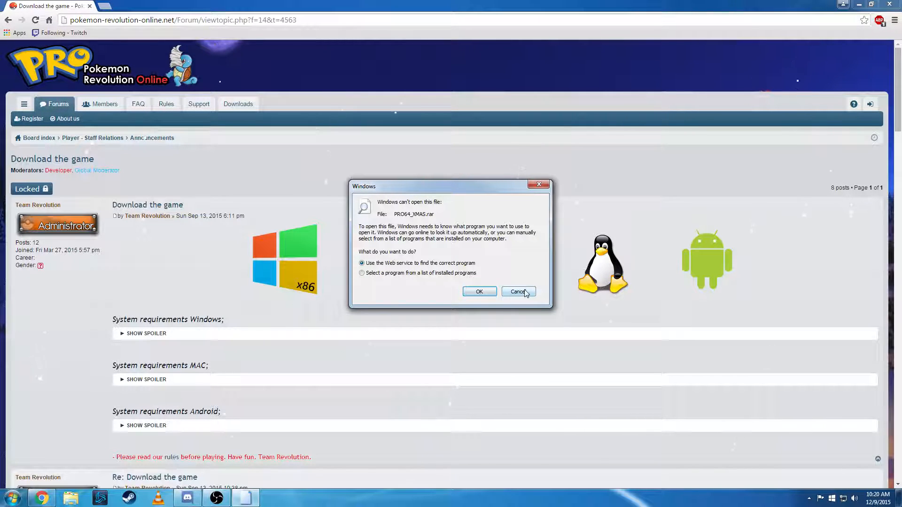
pyautogui.click(518, 291)
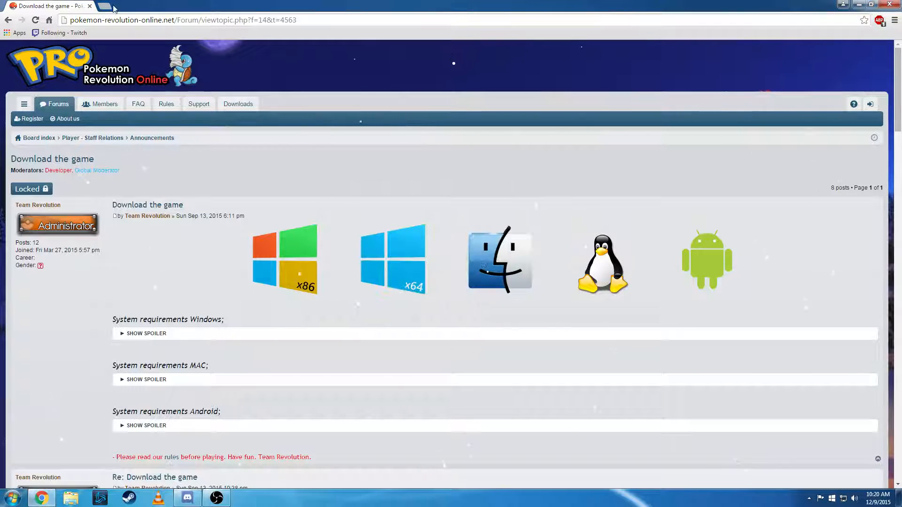
pyautogui.click(104, 5)
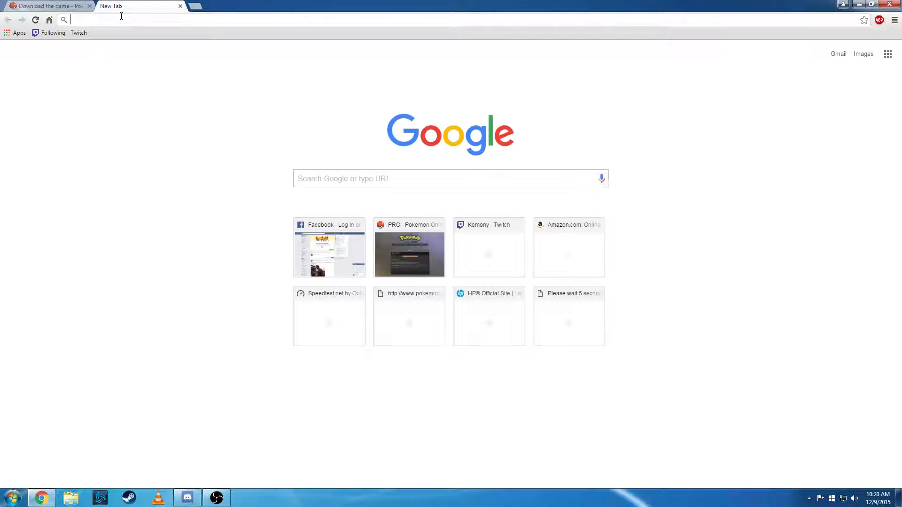
pyautogui.moveTo(294, 72)
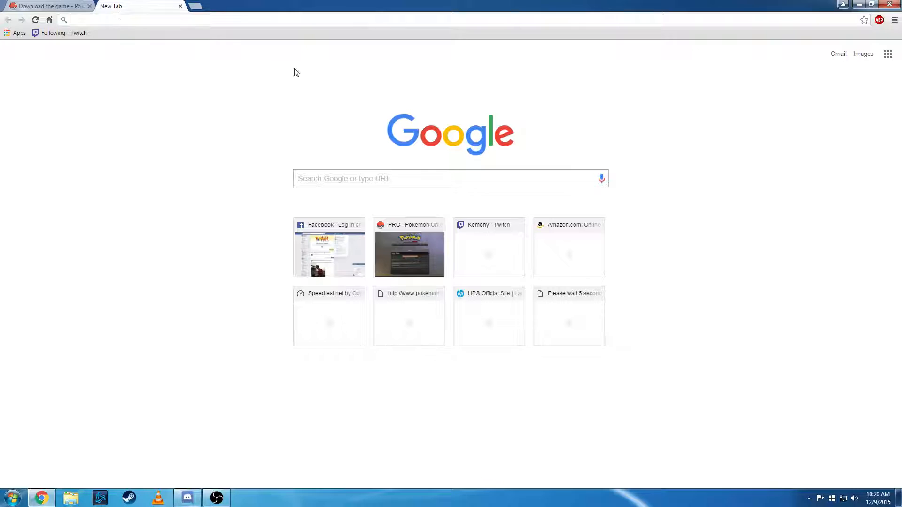
pyautogui.write('7')
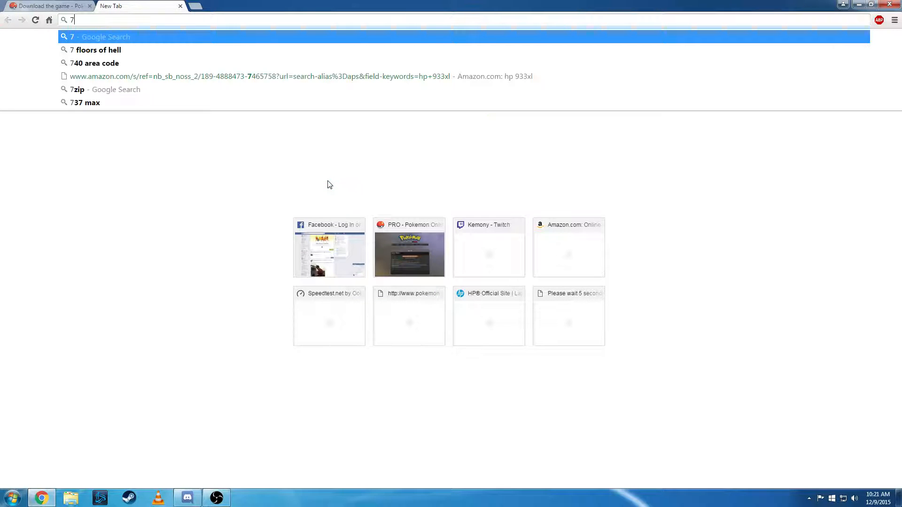
pyautogui.click(77, 89)
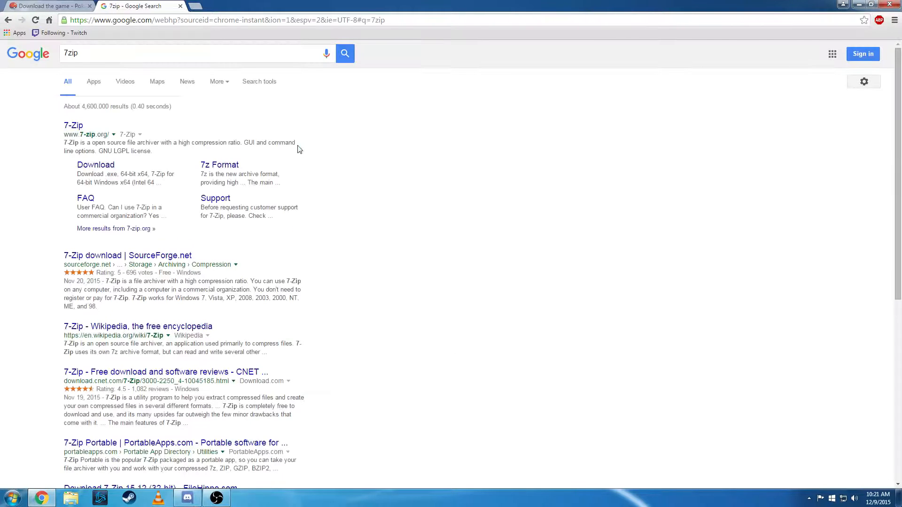
pyautogui.click(74, 125)
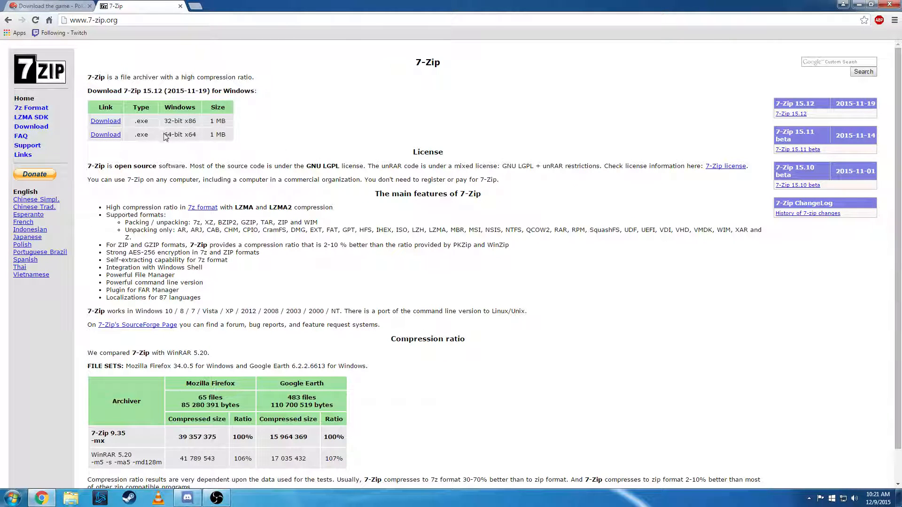
# Download and install the 64-bit 7-Zip 15.12 installer, 7z1512-x64.exe
pyautogui.click(105, 134)
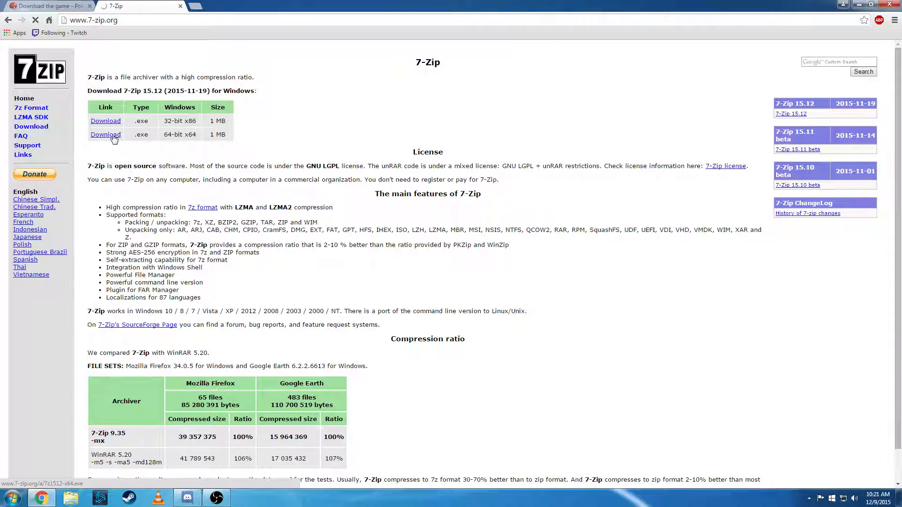
pyautogui.click(106, 134)
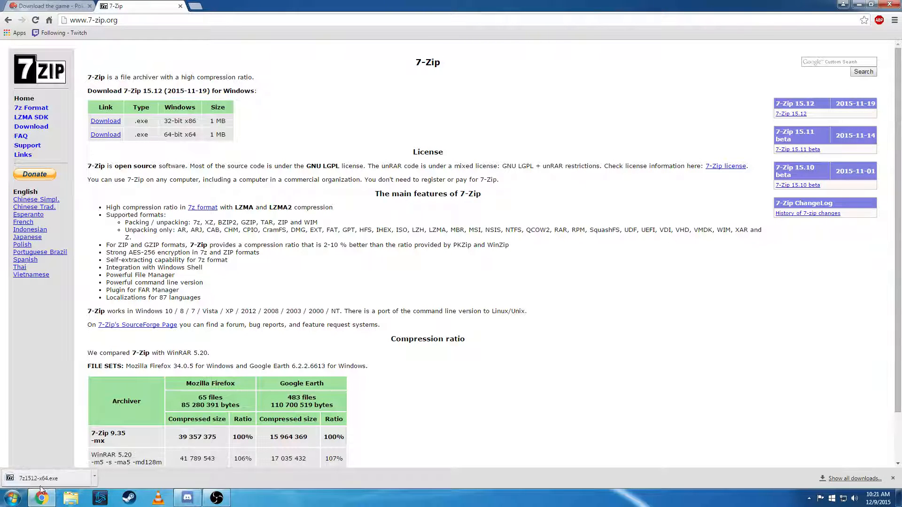
pyautogui.click(38, 478)
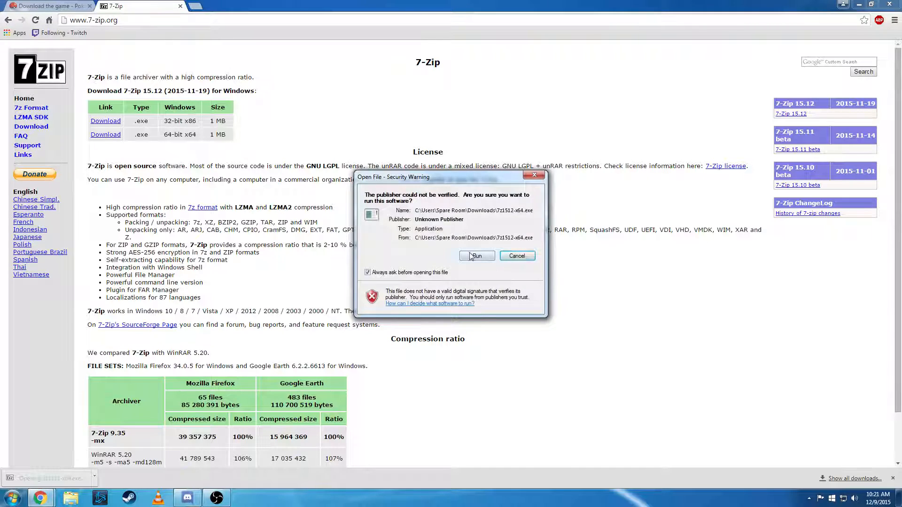
pyautogui.click(476, 256)
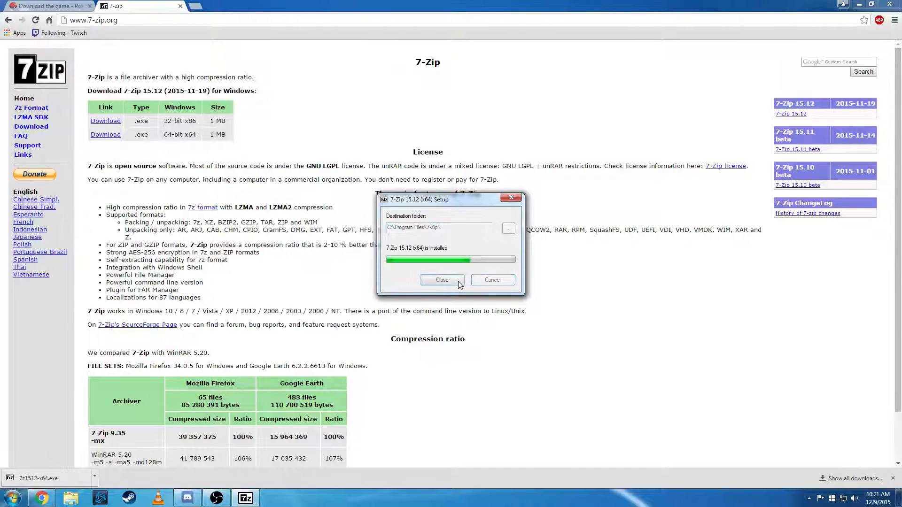
pyautogui.click(441, 280)
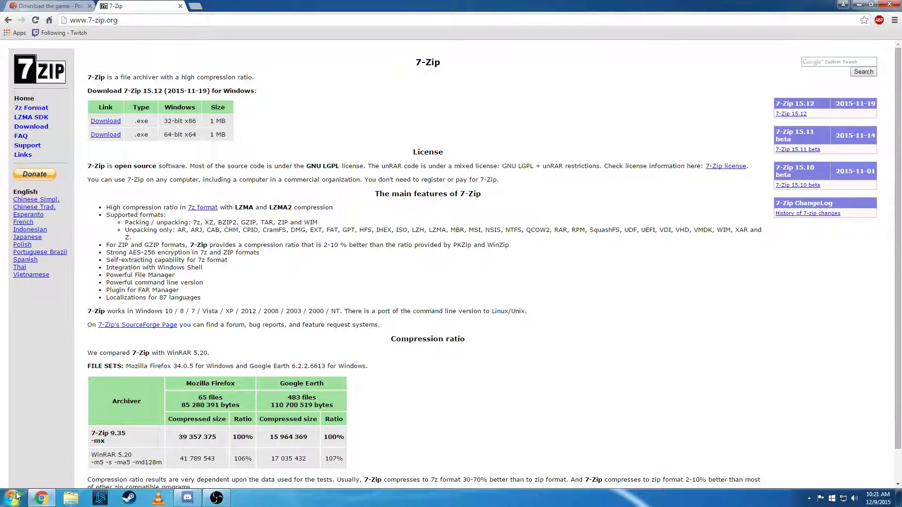
# Launch 7-Zip File Manager from the Start menu, then close it
pyautogui.click(8, 496)
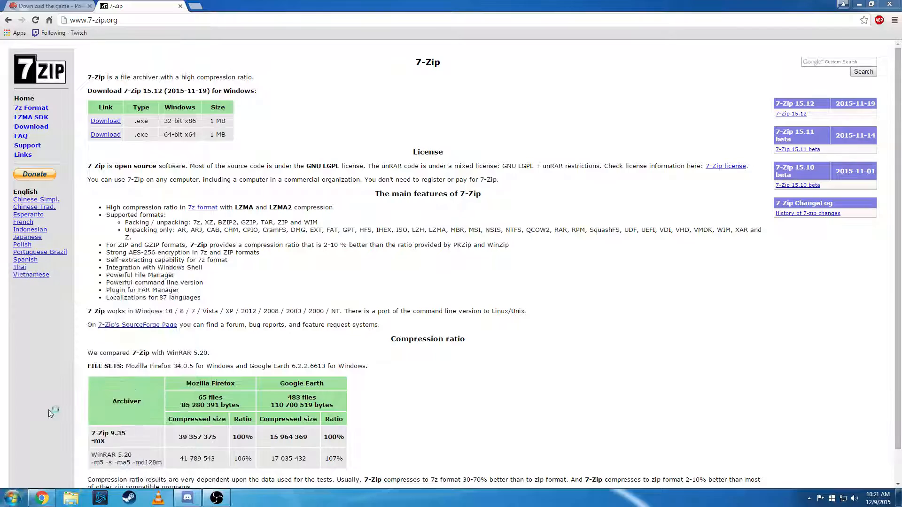
pyautogui.click(244, 497)
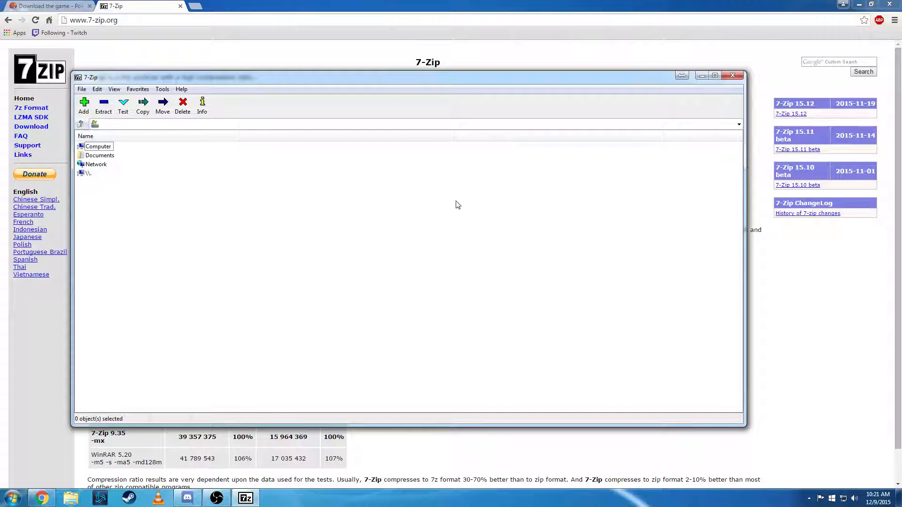
pyautogui.click(732, 75)
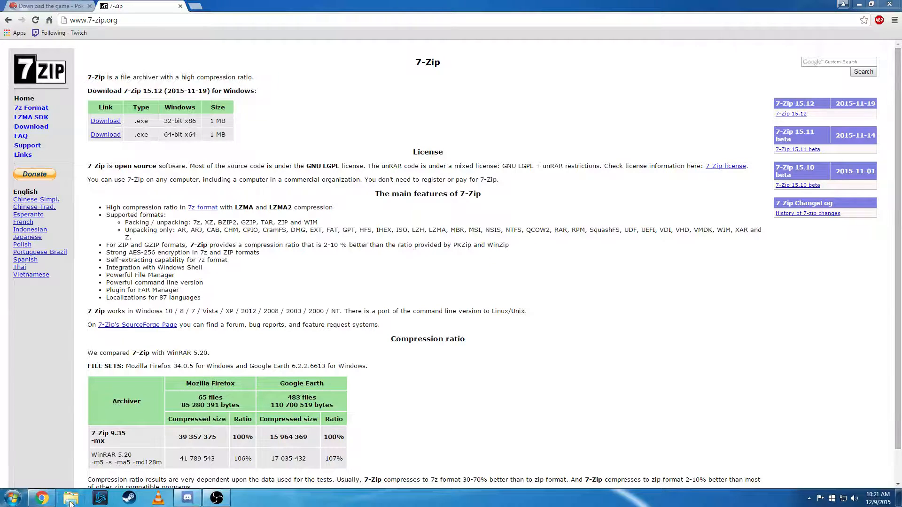
# Browse to the Downloads folder in Explorer and try opening PRO64_XMAS.rar
pyautogui.click(71, 497)
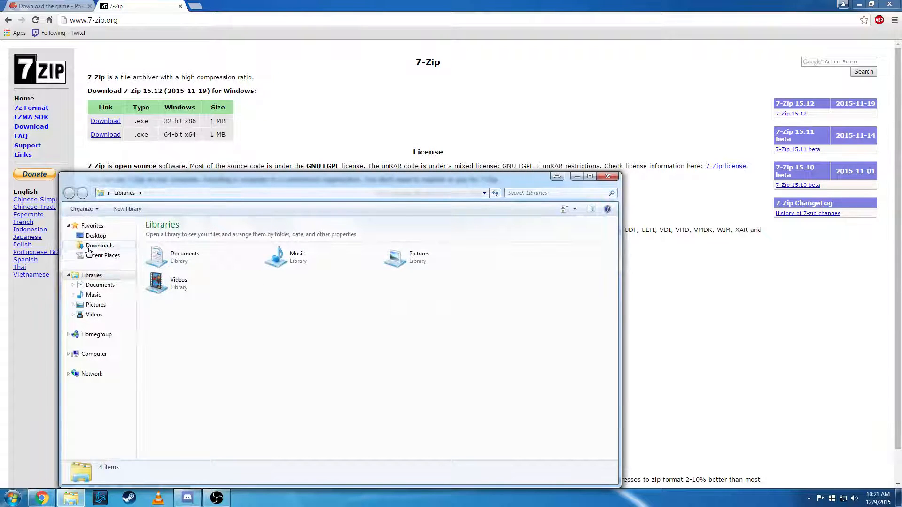
pyautogui.click(100, 245)
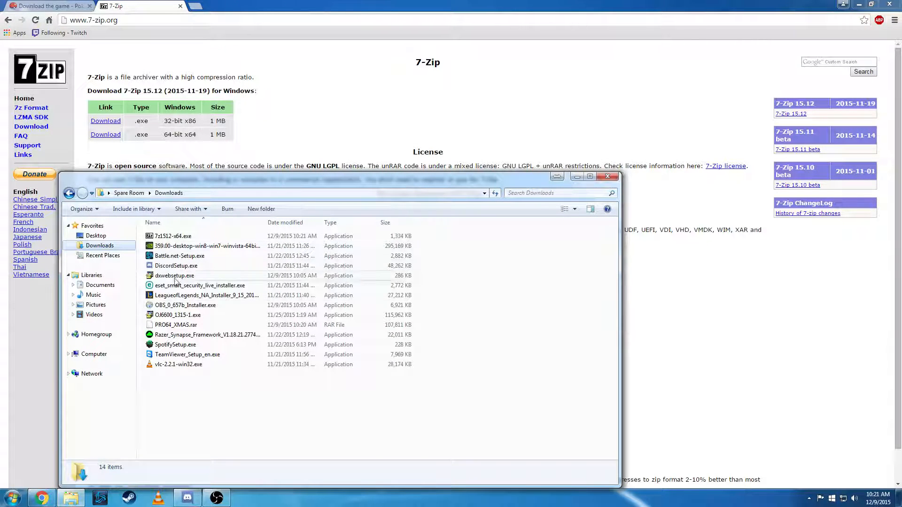
pyautogui.doubleClick(175, 325)
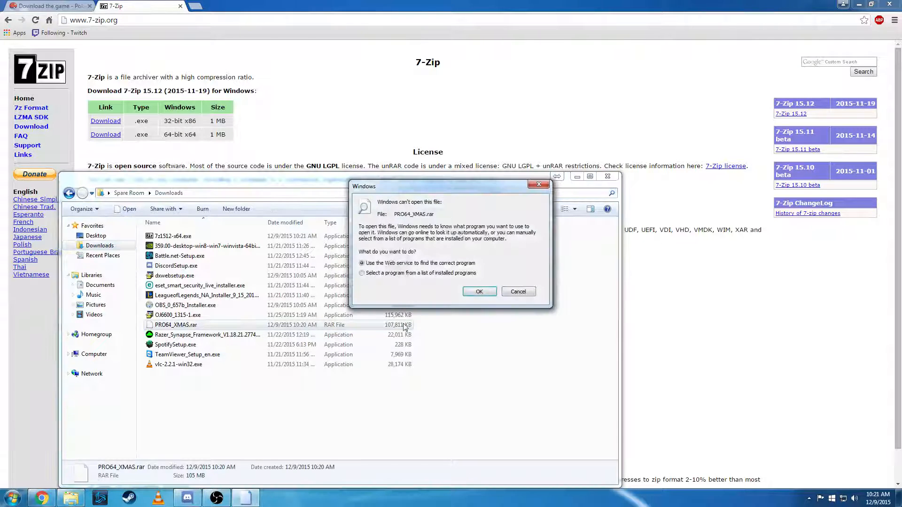
pyautogui.moveTo(437, 280)
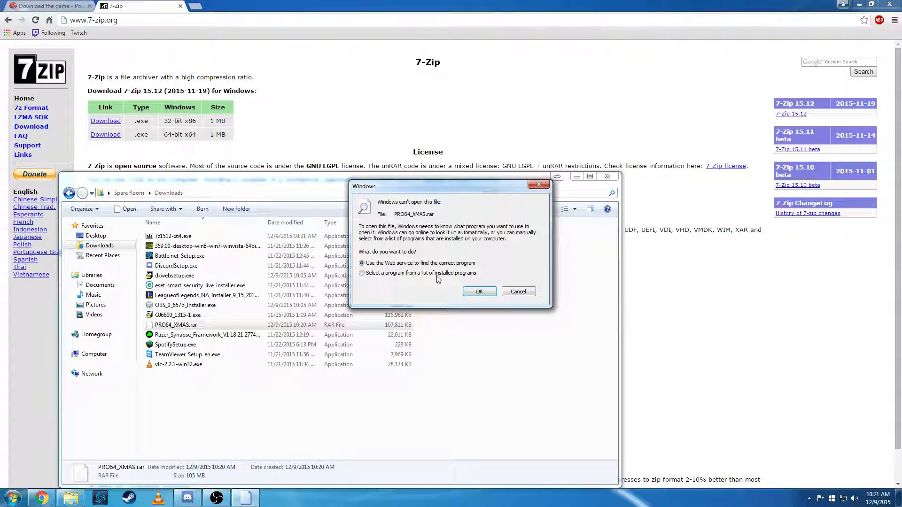
# Pick C:\Program Files\7-Zip\7zFM.exe as the always-used program and open the archive
pyautogui.click(361, 272)
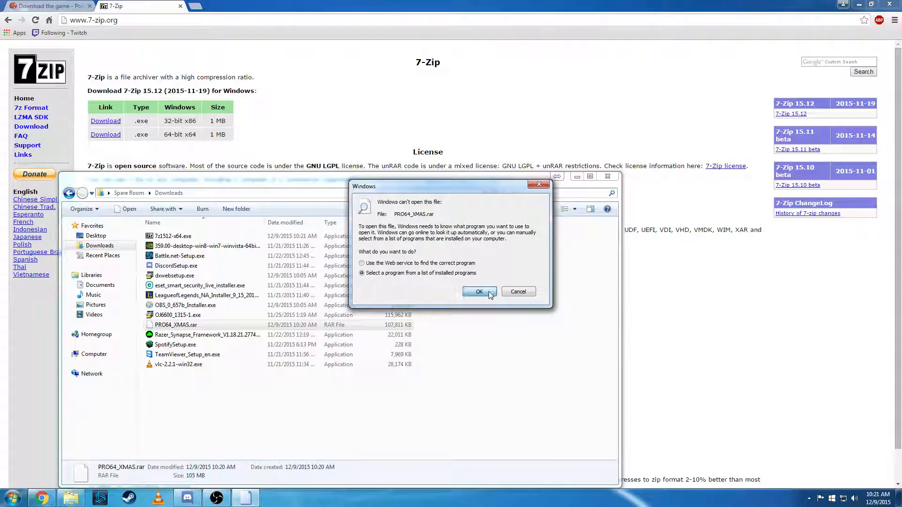
pyautogui.click(479, 292)
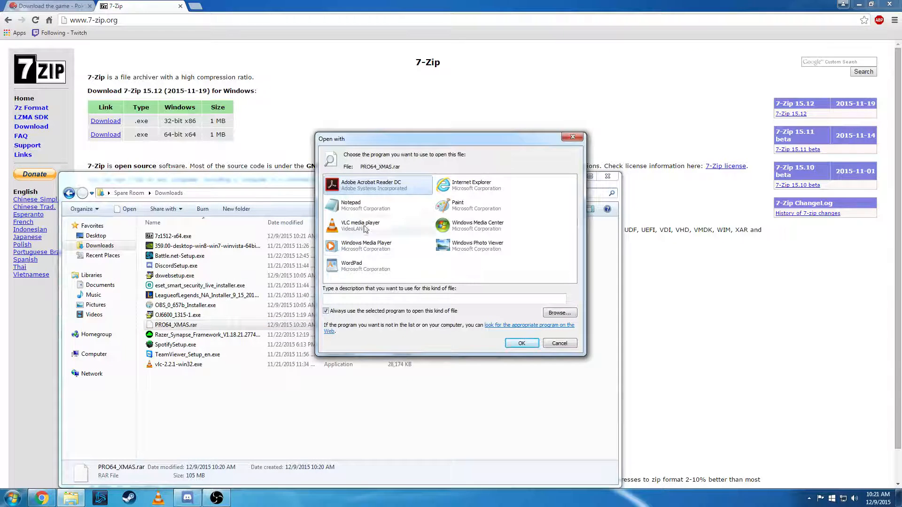
pyautogui.click(558, 312)
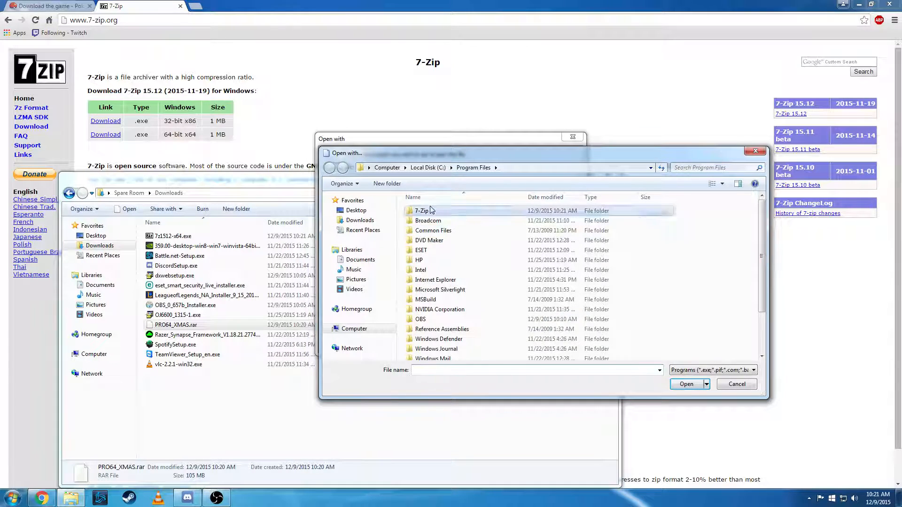
pyautogui.doubleClick(421, 210)
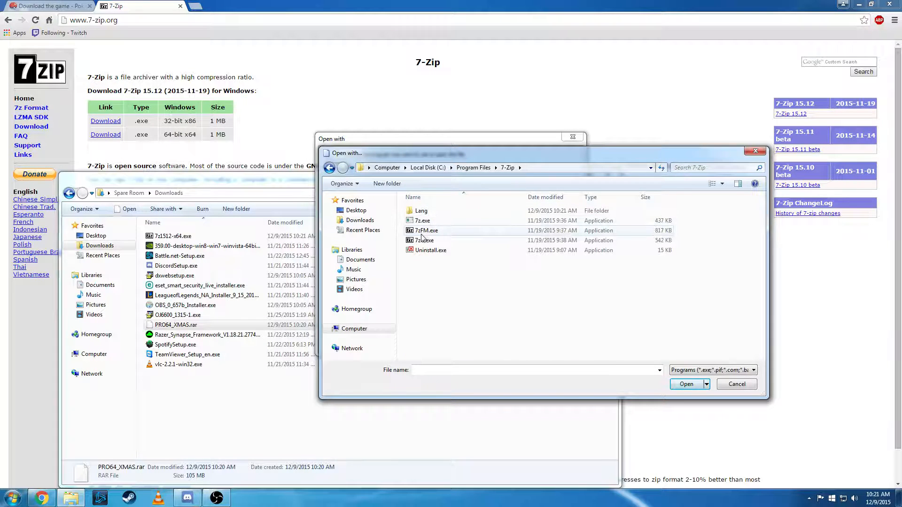
pyautogui.click(426, 230)
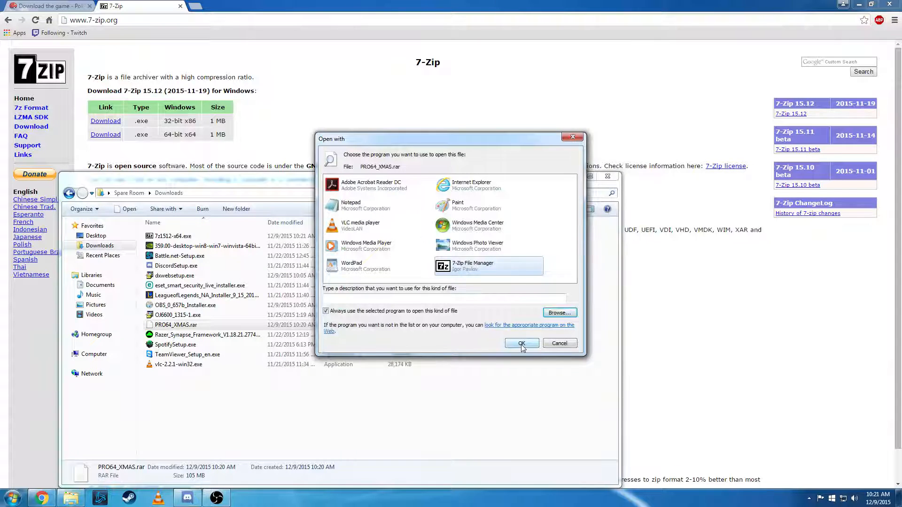
pyautogui.click(521, 343)
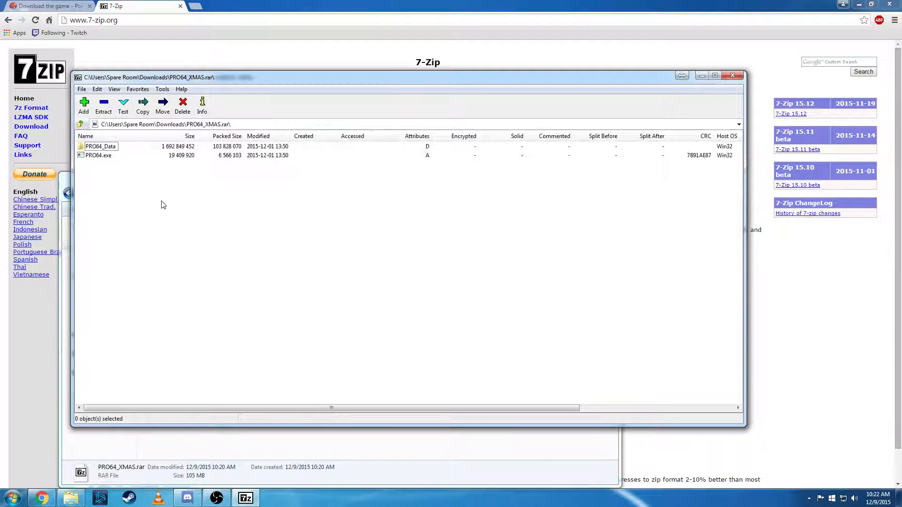
pyautogui.moveTo(103, 154)
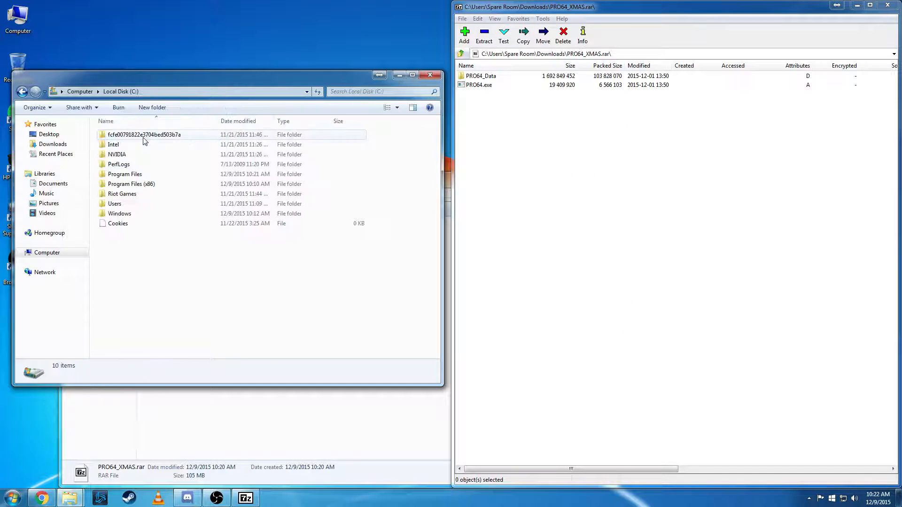
pyautogui.moveTo(125, 174)
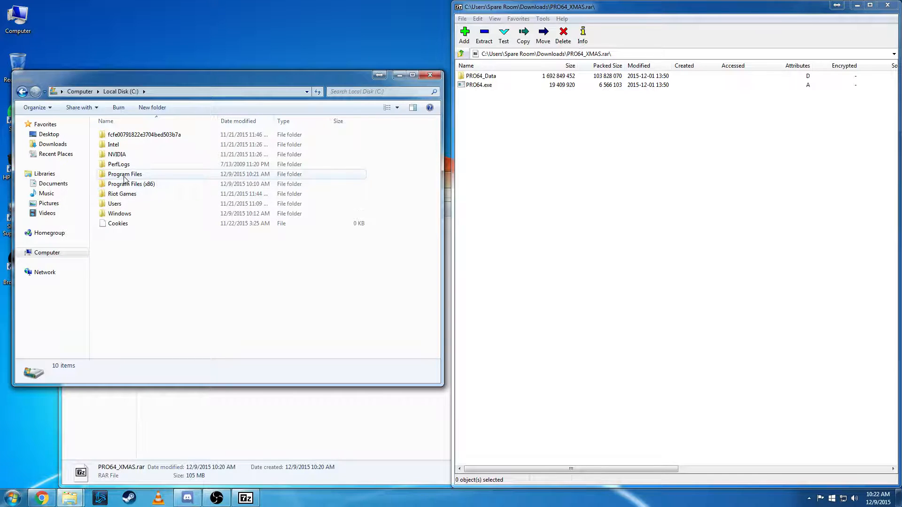
# Extract PRO64_Data and PRO64.exe into C:\Program Files and bring up PRO64.exe's context menu
pyautogui.click(124, 174)
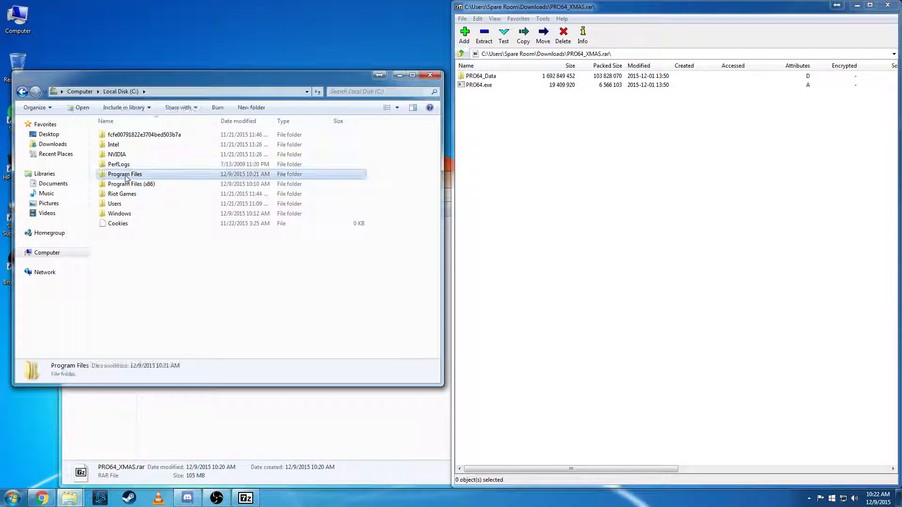
pyautogui.doubleClick(125, 174)
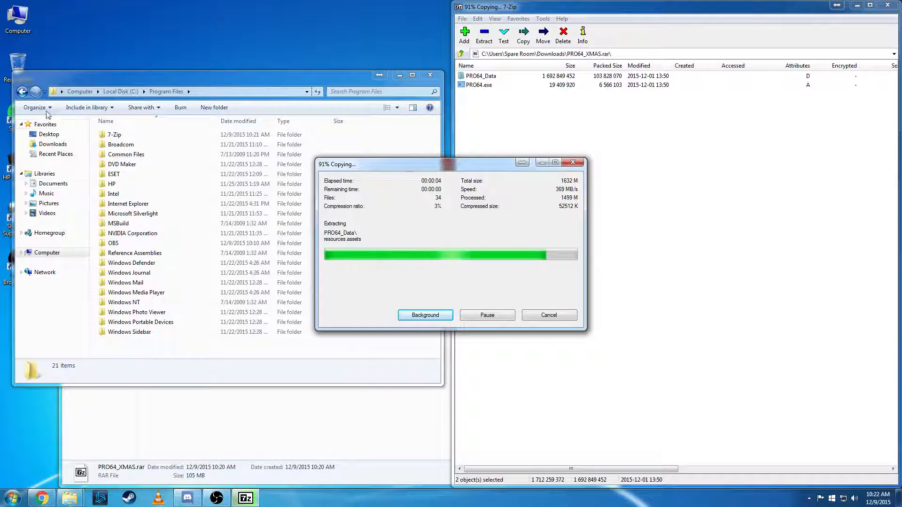
pyautogui.click(425, 314)
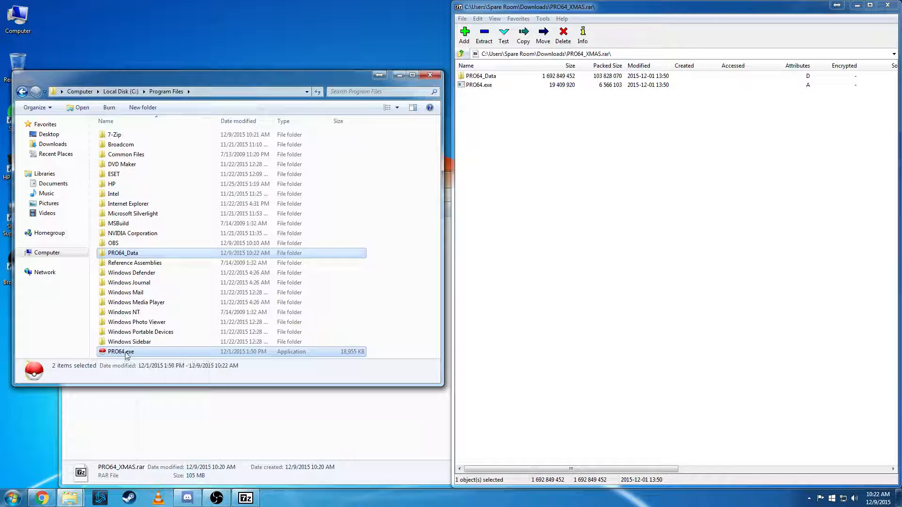
pyautogui.rightClick(120, 352)
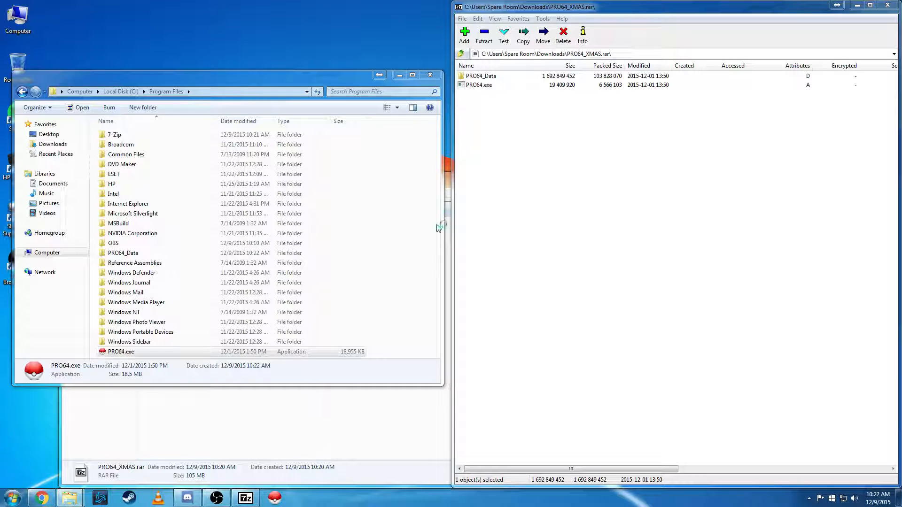
pyautogui.moveTo(327, 402)
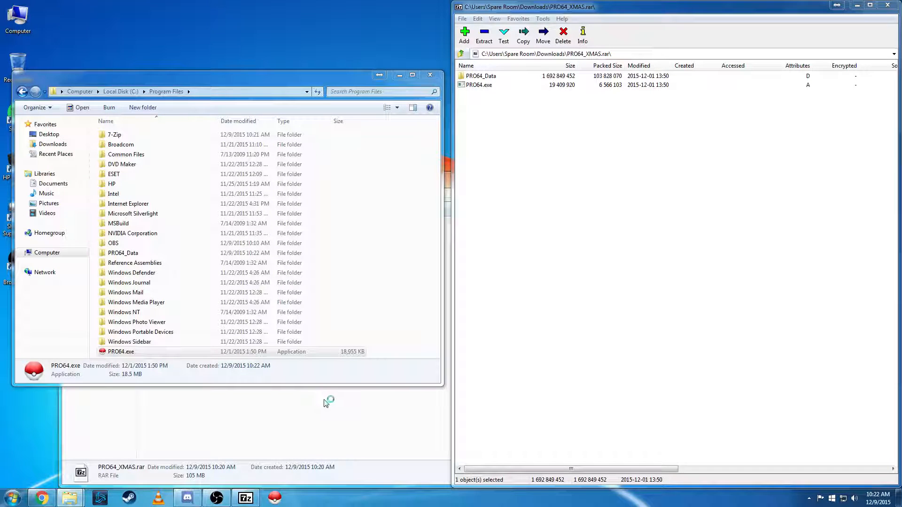
pyautogui.moveTo(346, 410)
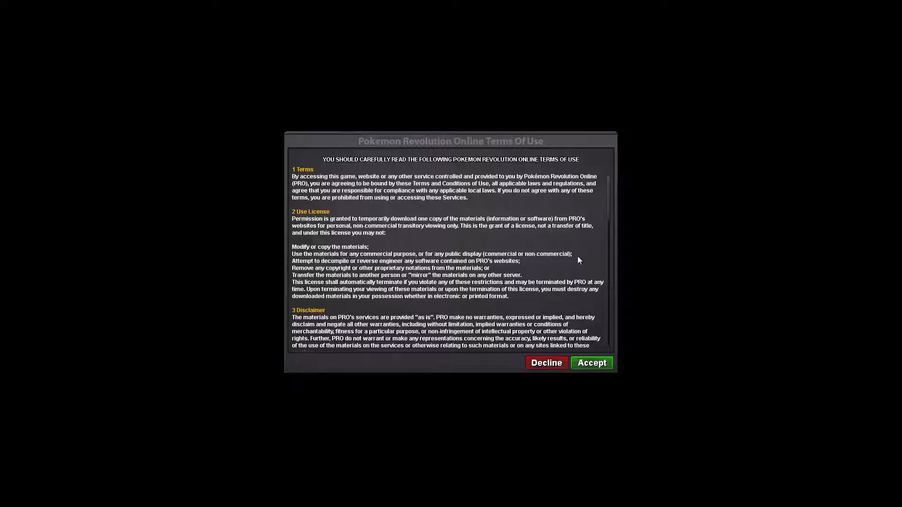
pyautogui.moveTo(592, 363)
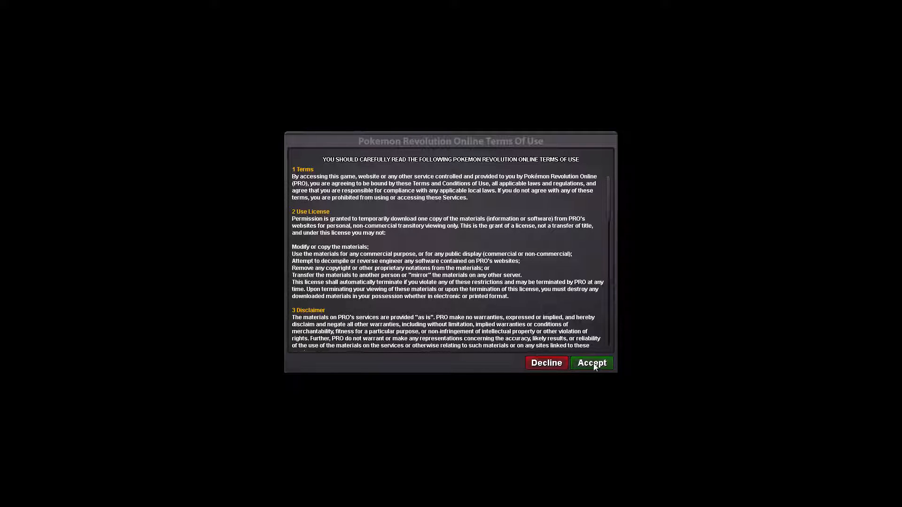
# Accept the Terms Of Use, then view the game's Options graphics and sound settings
pyautogui.click(592, 363)
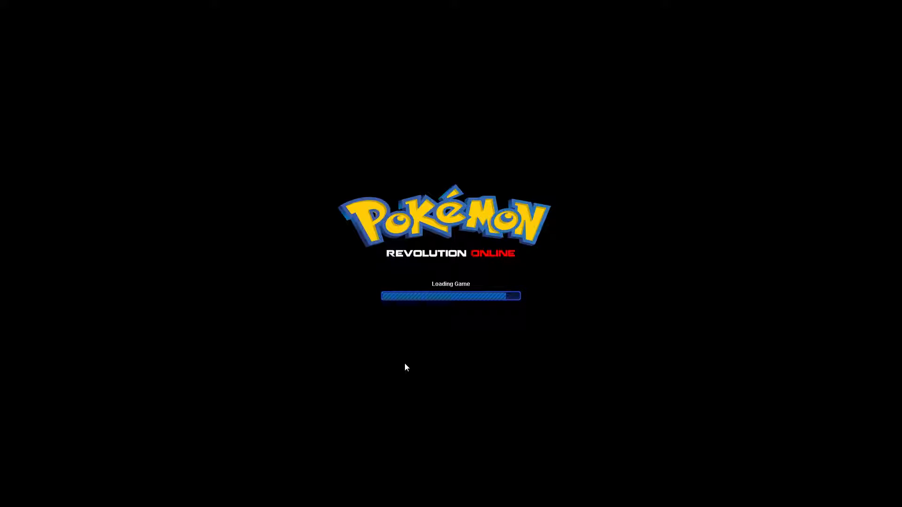
pyautogui.moveTo(392, 420)
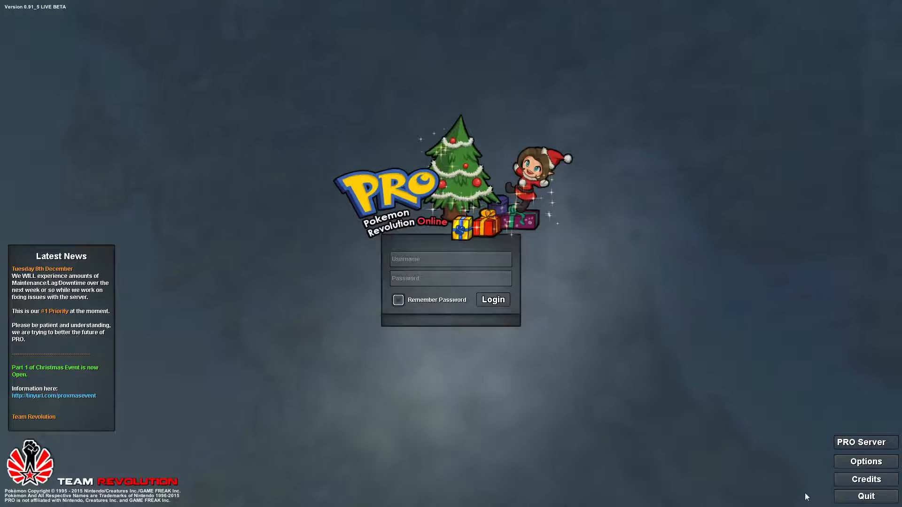
pyautogui.click(865, 461)
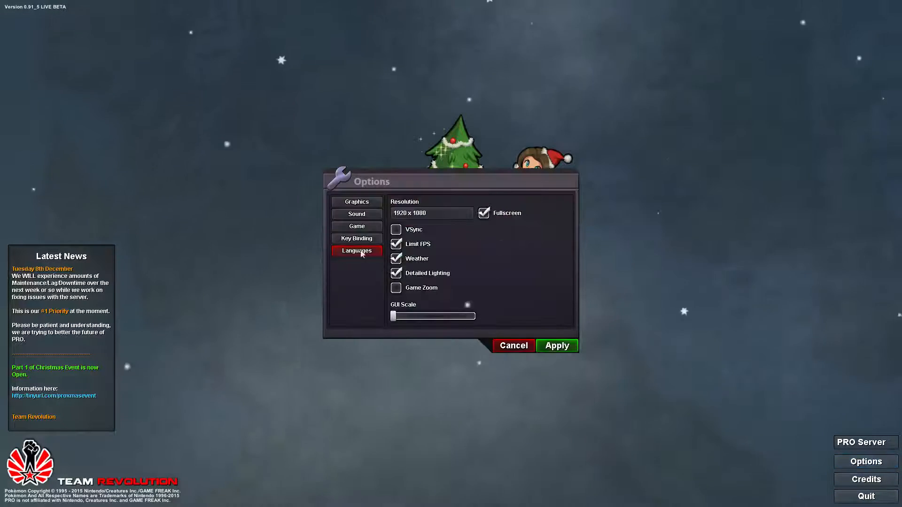
pyautogui.click(356, 214)
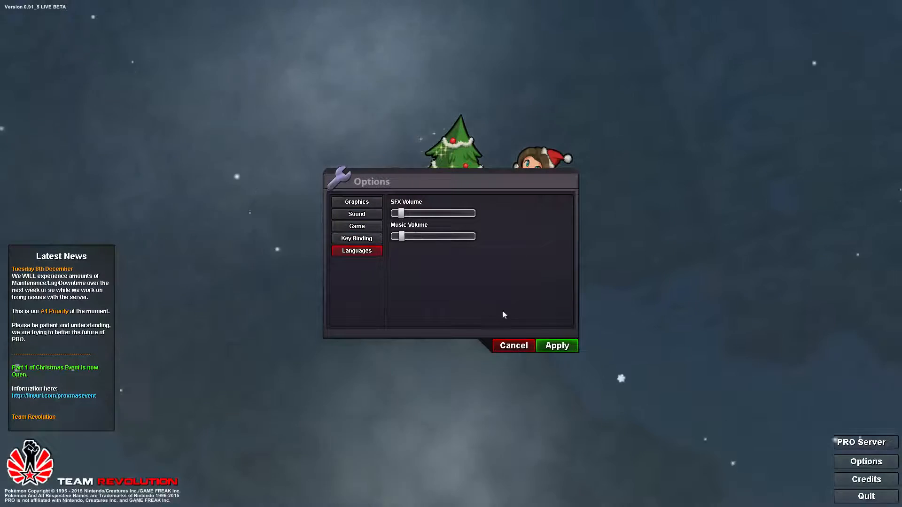
pyautogui.click(513, 345)
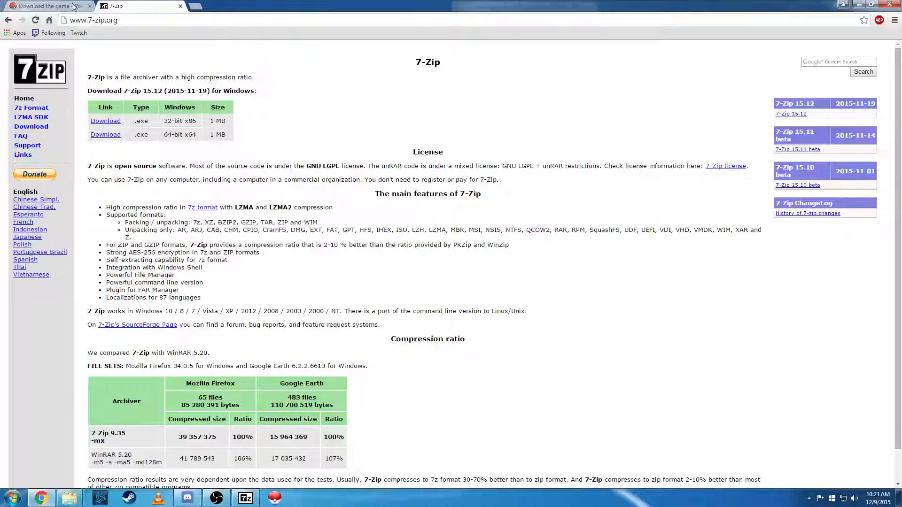
# Switch back to the Pokemon Revolution Online tab and open its Register page
pyautogui.click(46, 6)
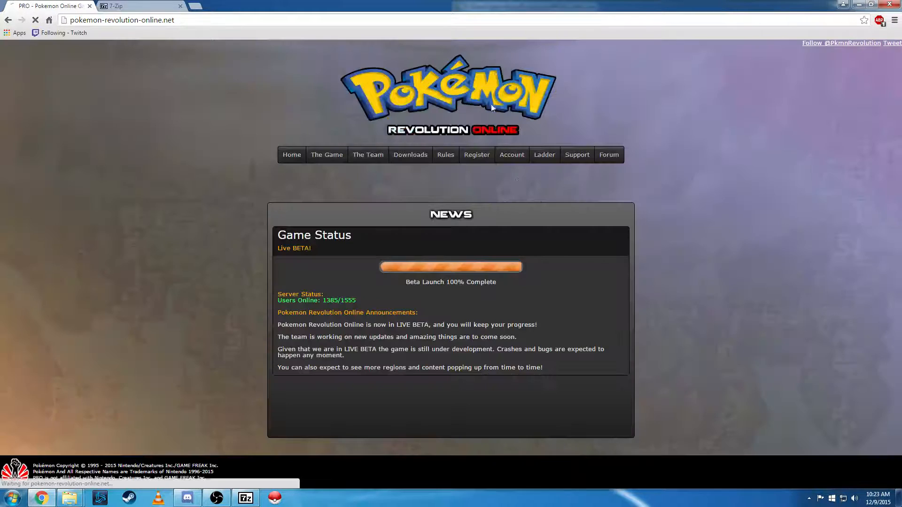
pyautogui.click(476, 154)
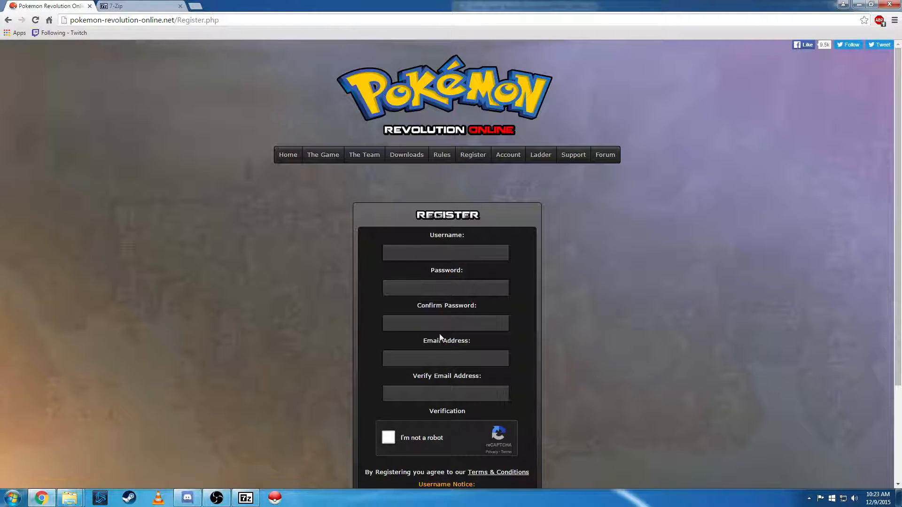
# Scroll down the Register page to reveal the full sign-up form and Register button
pyautogui.scroll(-3)
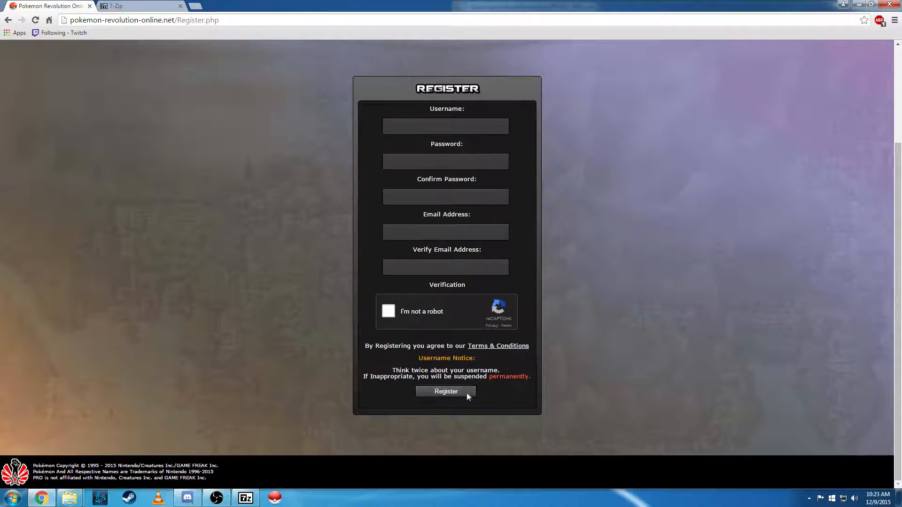
pyautogui.moveTo(365, 451)
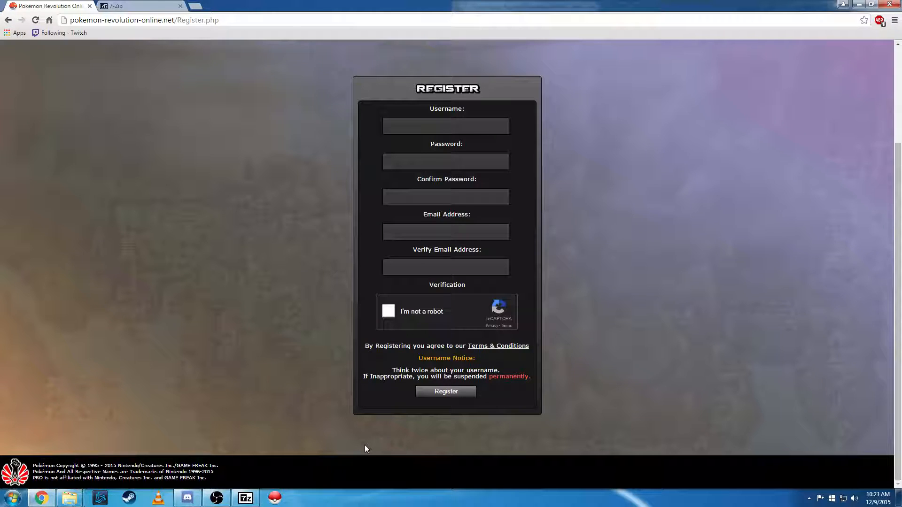
pyautogui.moveTo(330, 479)
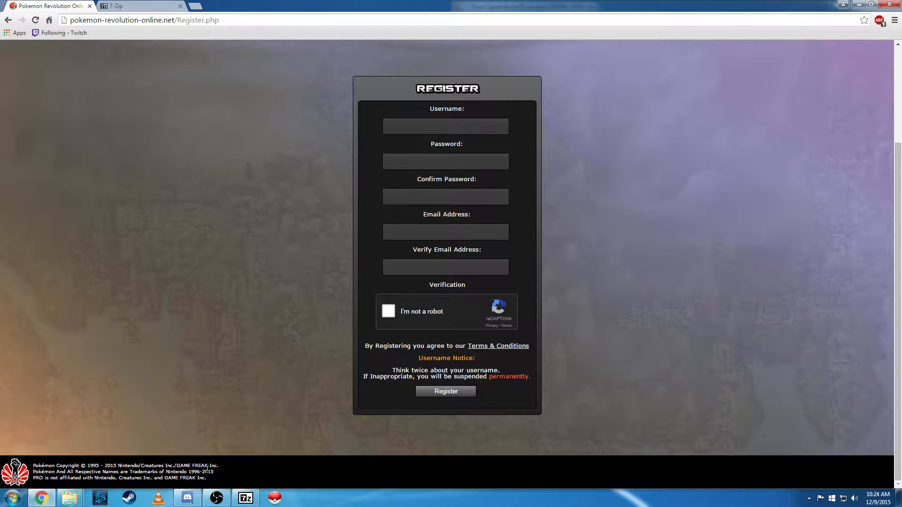
pyautogui.moveTo(277, 428)
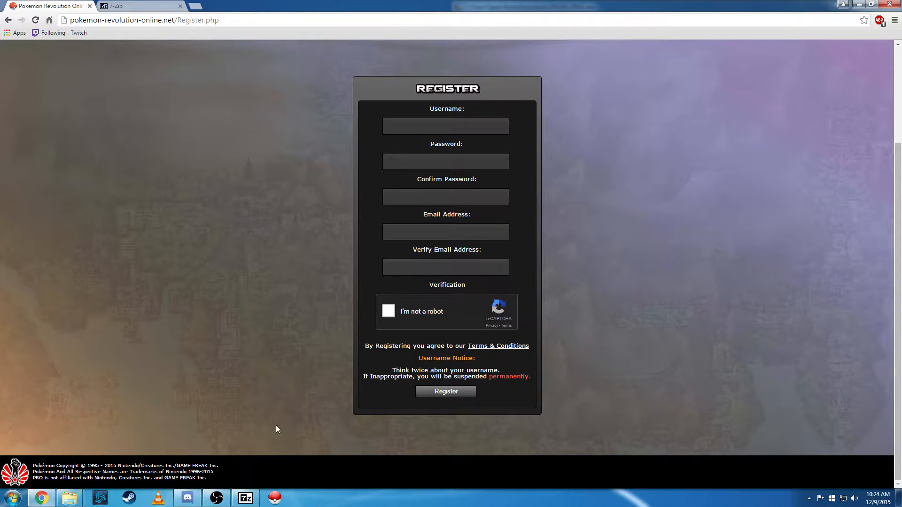